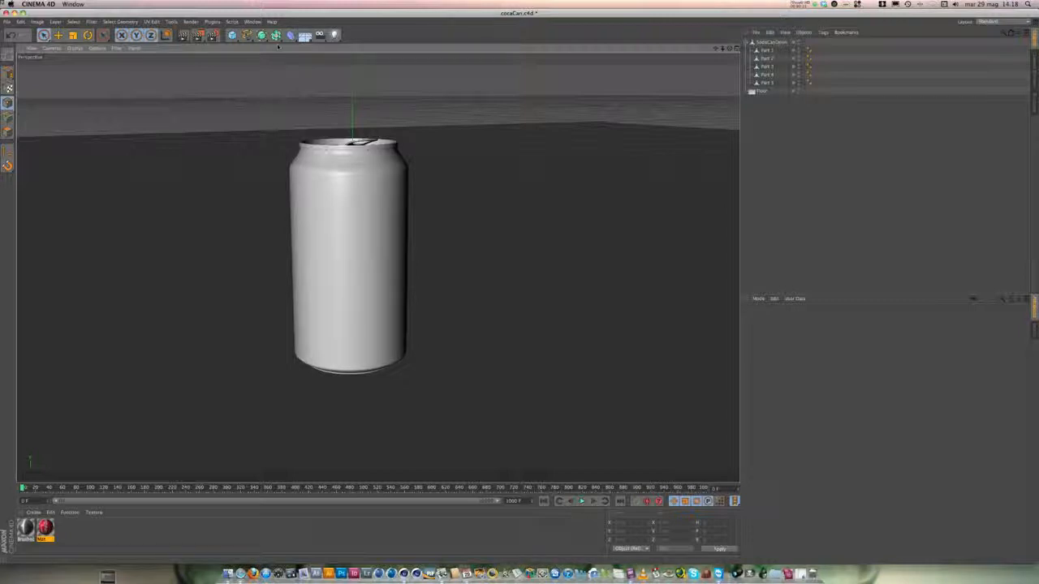
- Add an FFD deformation cage from the deformer objects palette around the soda can
left_click(305, 36)
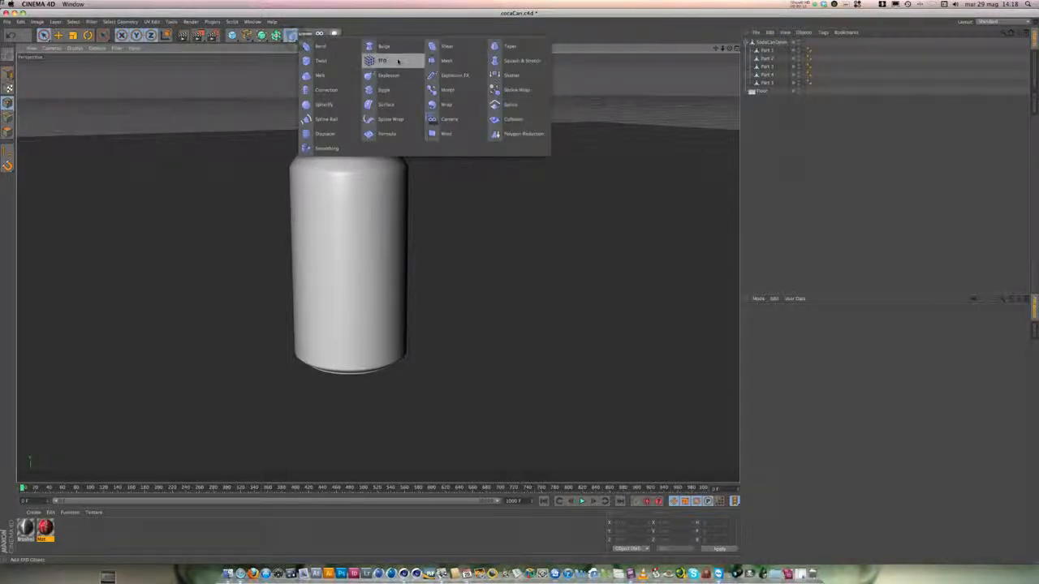
left_click(383, 60)
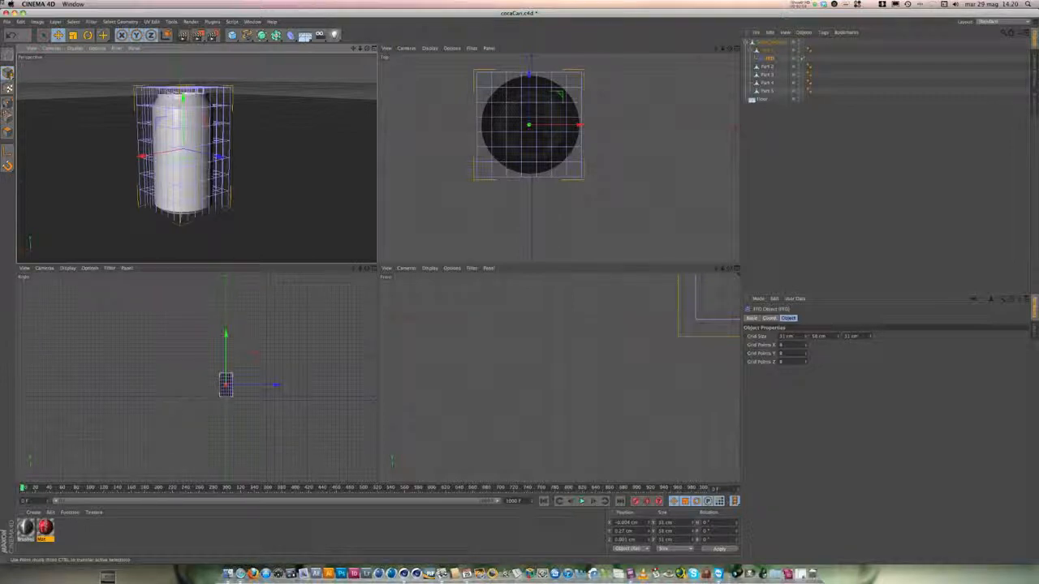
mouse_move(8, 104)
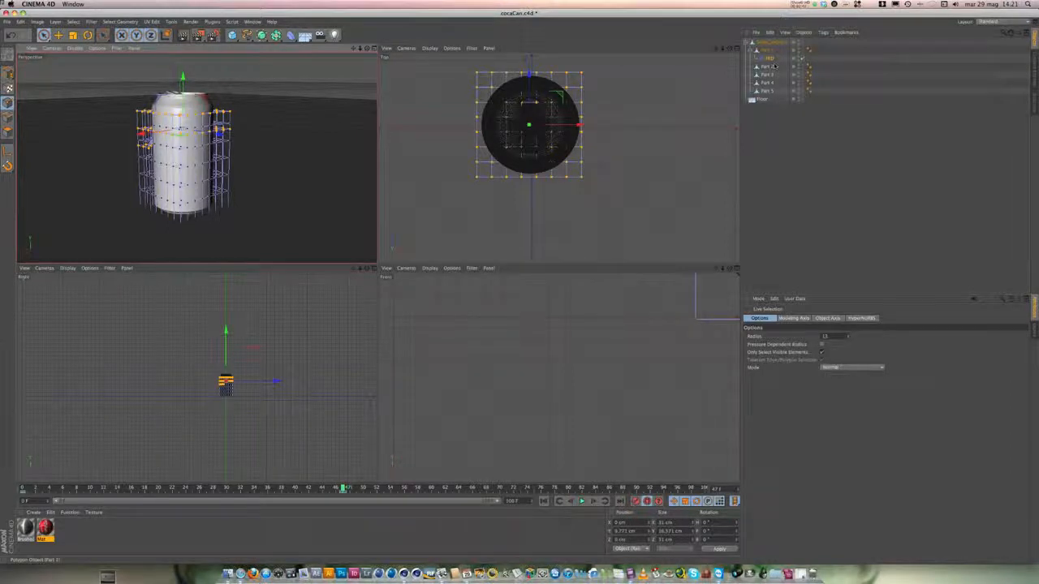
- Undo the trial move of the cage's top control points with Cmd+Z
key("cmd+z")
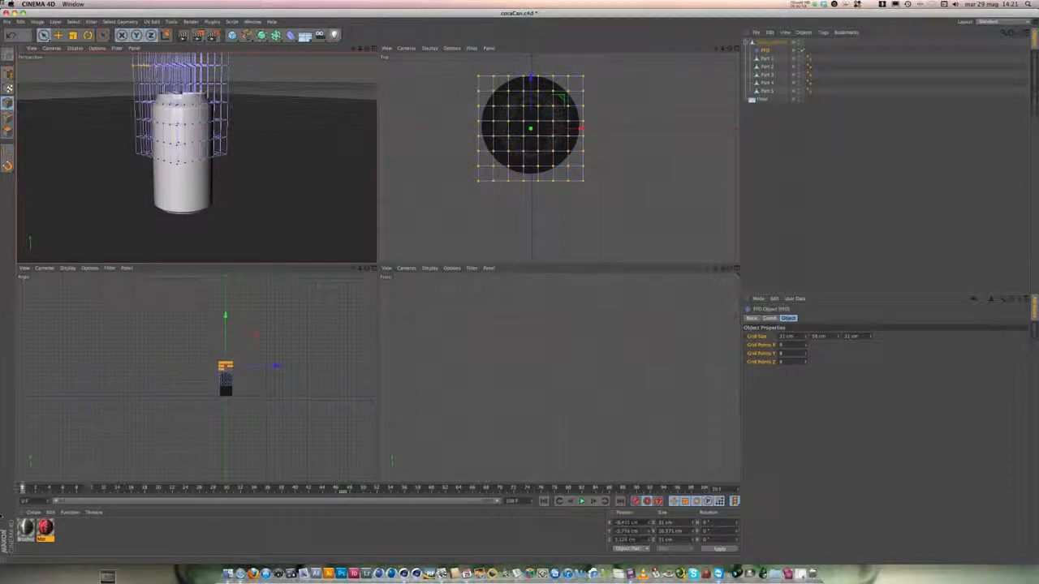
key("cmd+z")
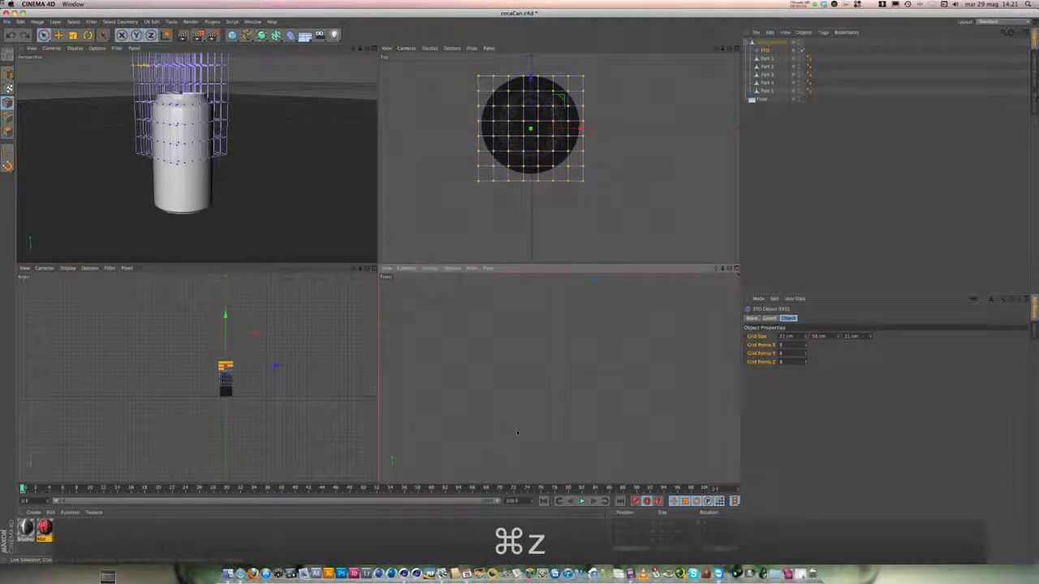
key("cmd+z")
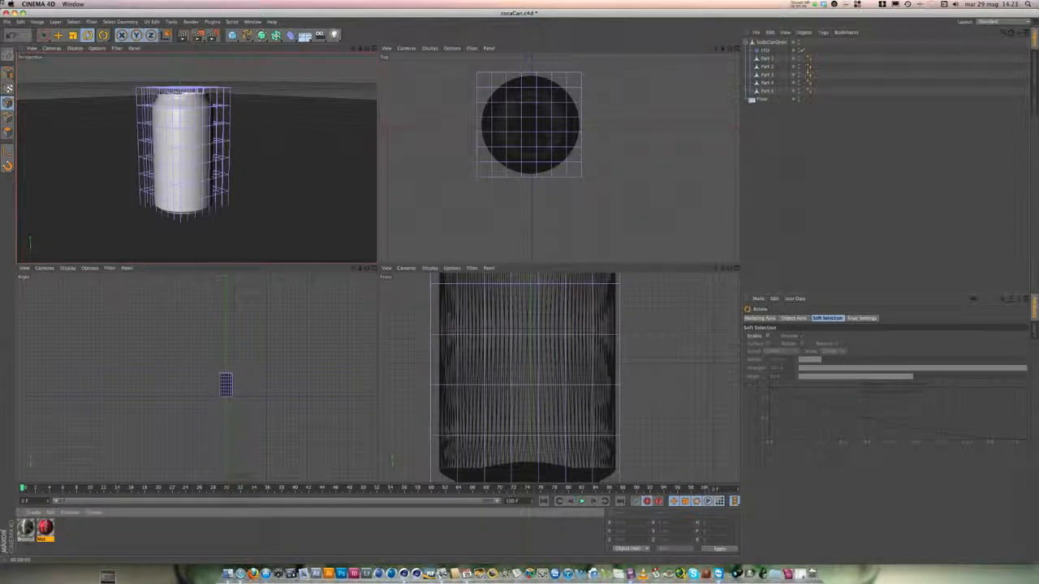
- Select the can in the Object Manager and bring up its right-click tag context menu
left_click(819, 89)
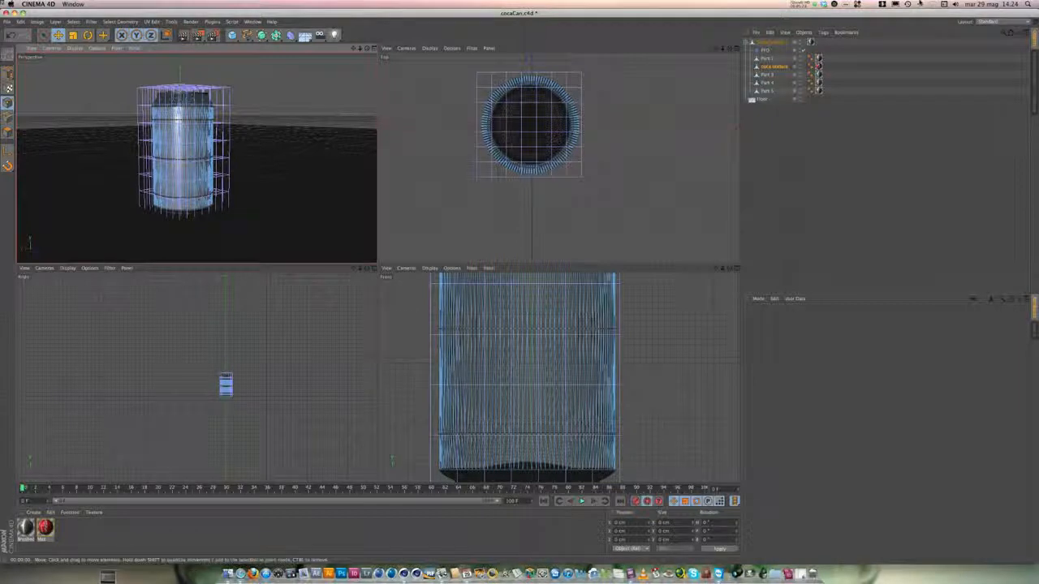
left_click(819, 67)
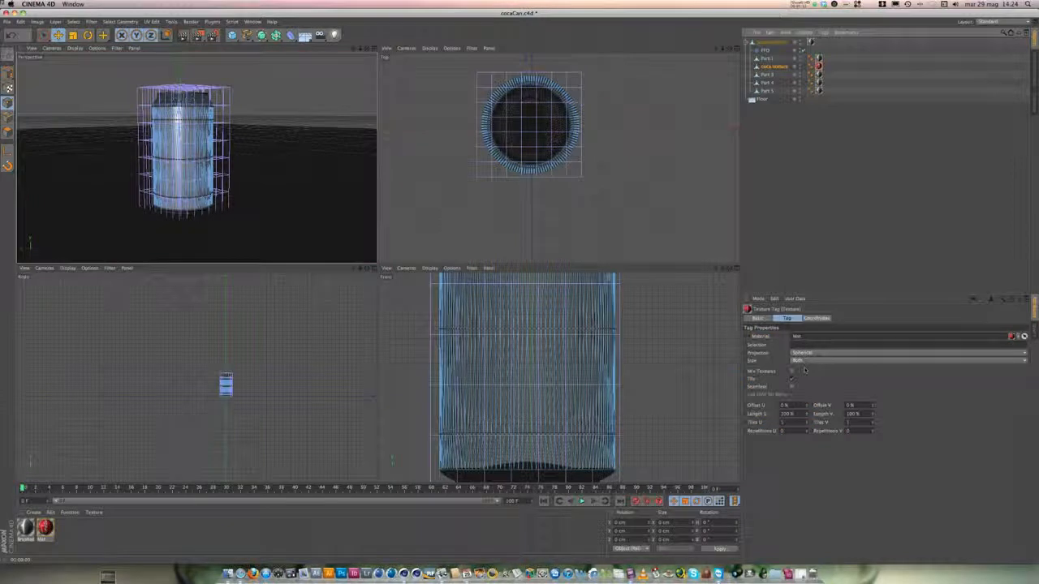
left_click(906, 352)
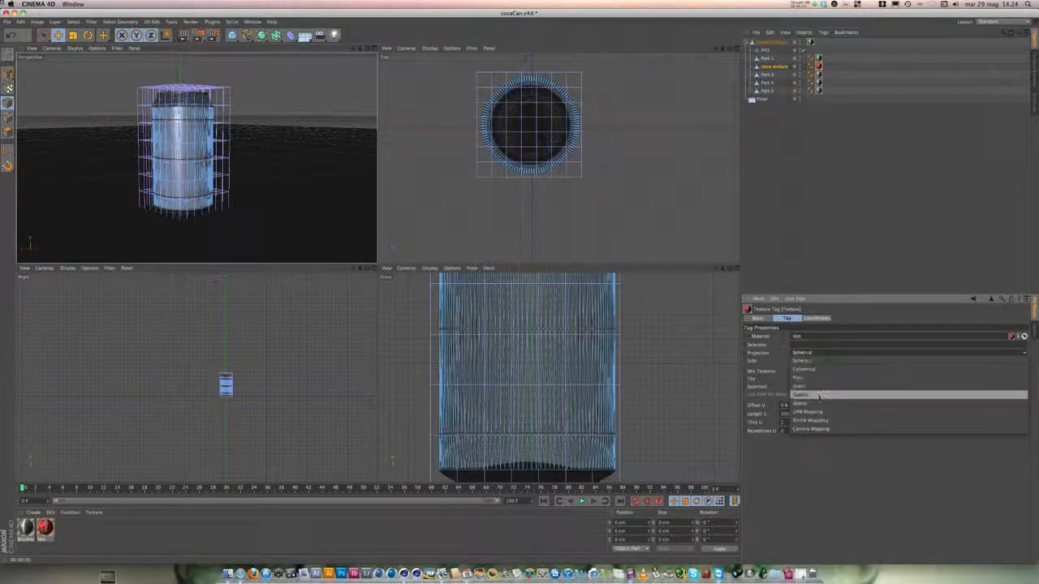
left_click(804, 370)
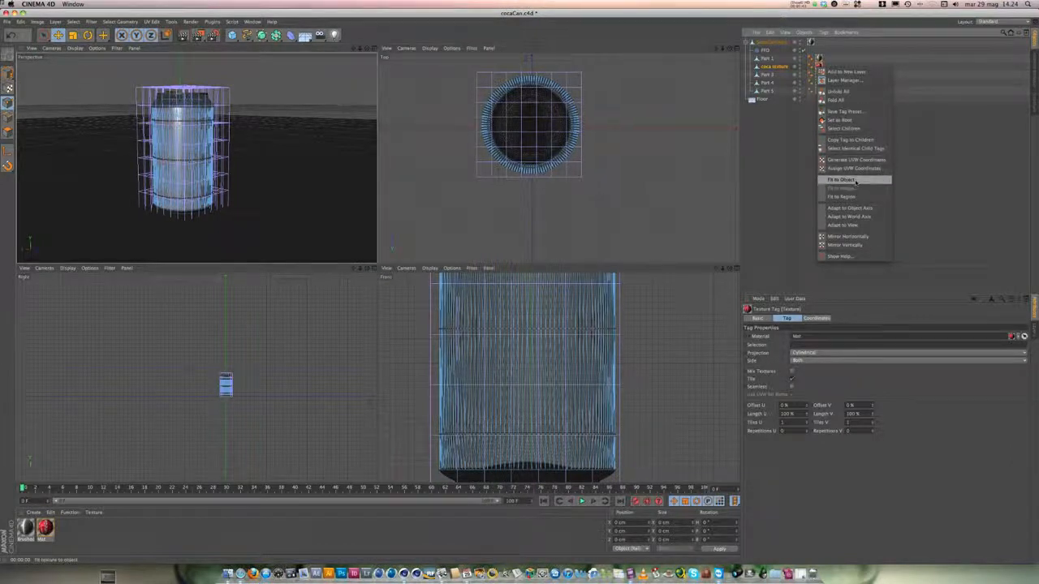
- Attach a Stick Texture tag from Cinema 4D Tags to the can object
left_click(841, 178)
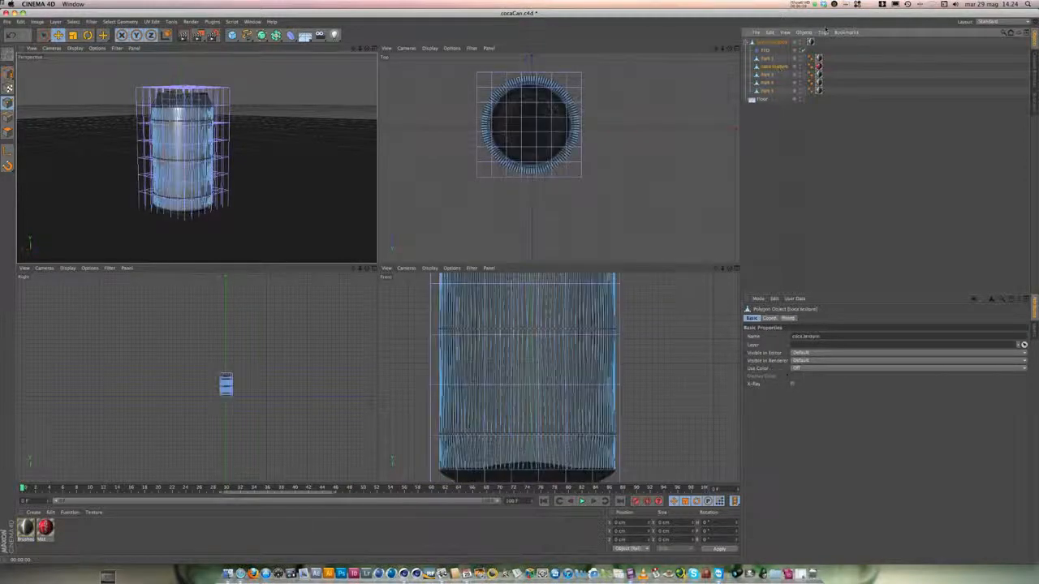
left_click(825, 33)
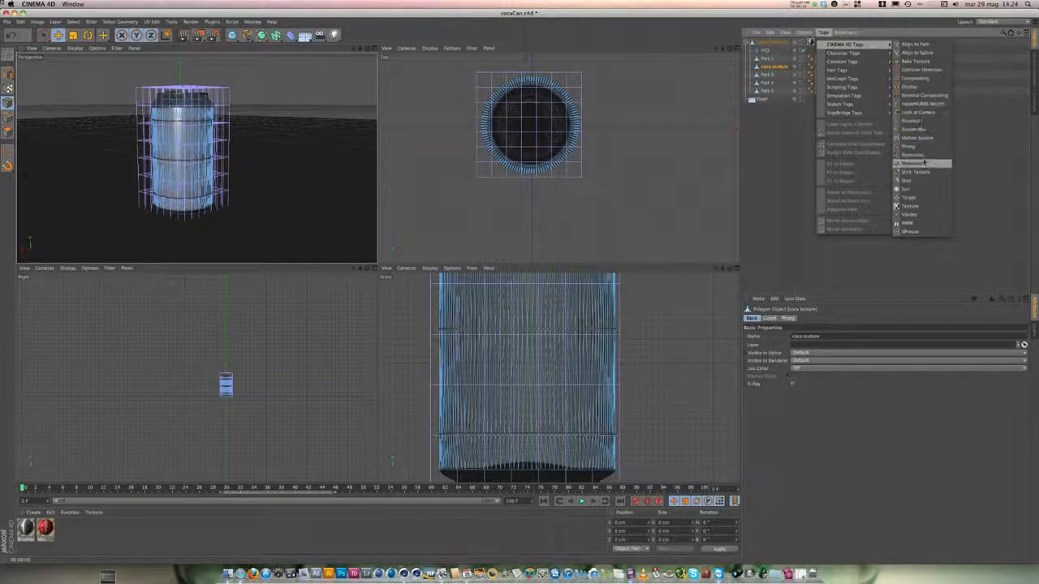
left_click(916, 172)
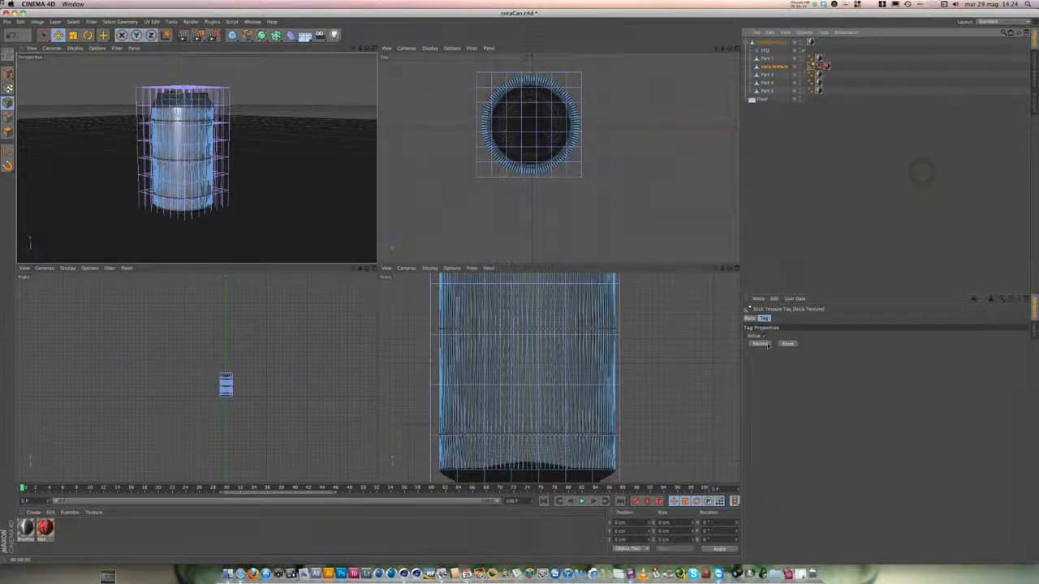